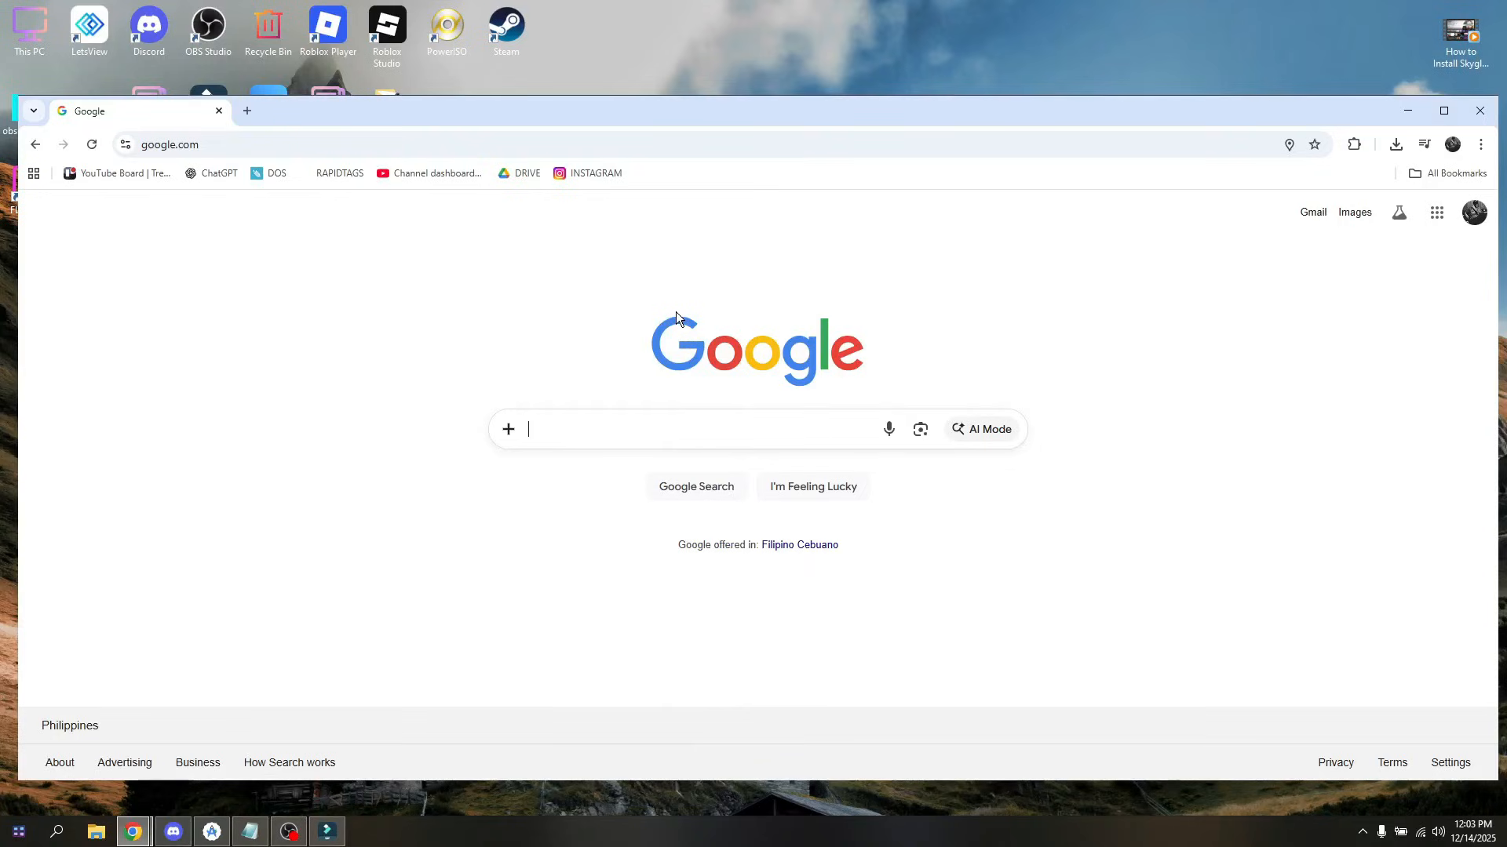
{"action": "mouse_move", "coordinate": [673, 164]}
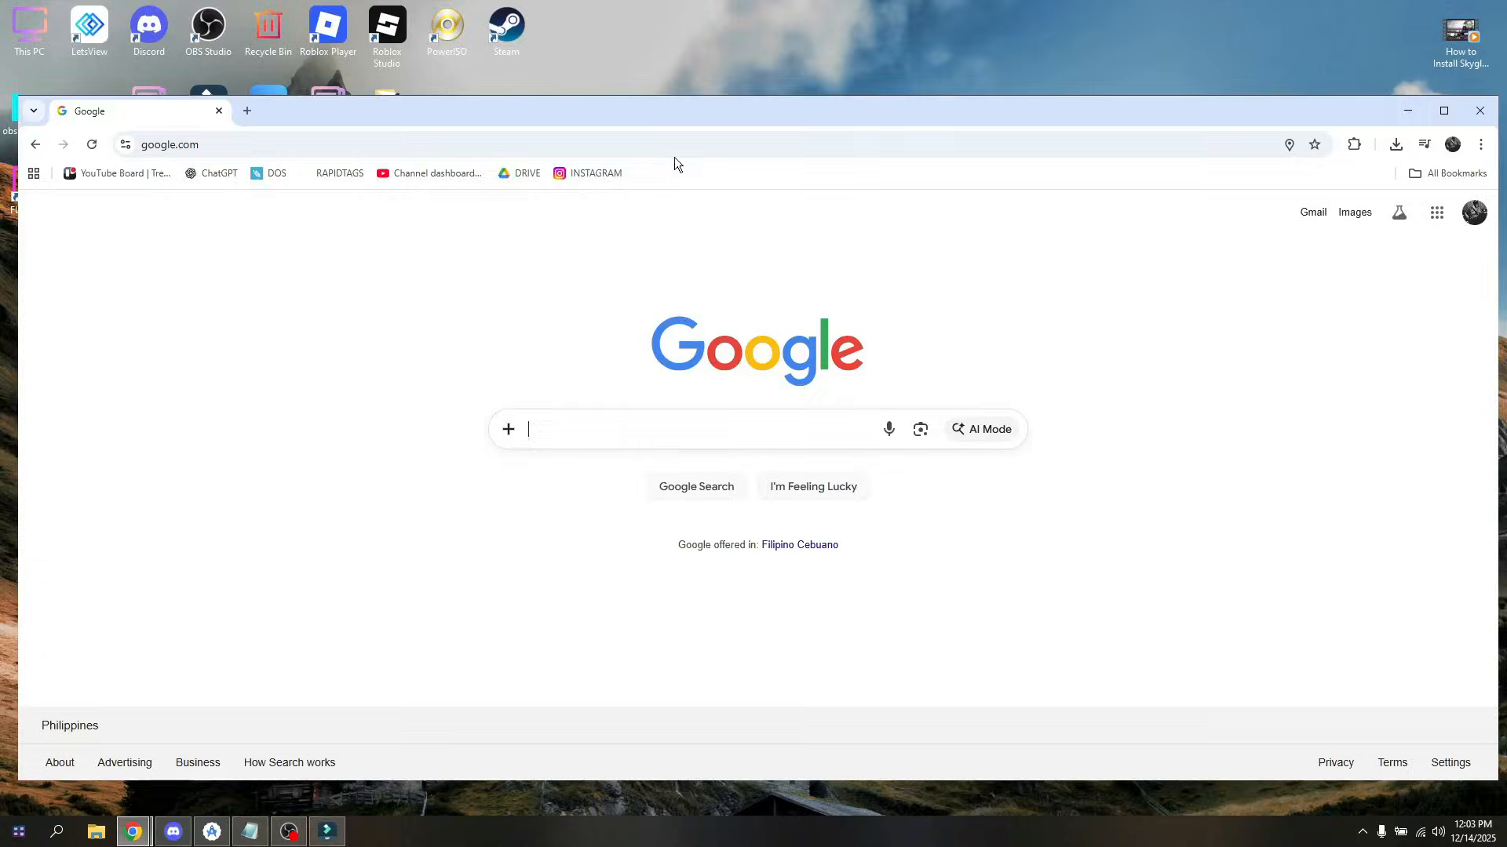
- Maximize the Chrome window showing the Google home page
{"action": "left_click", "coordinate": [1442, 110]}
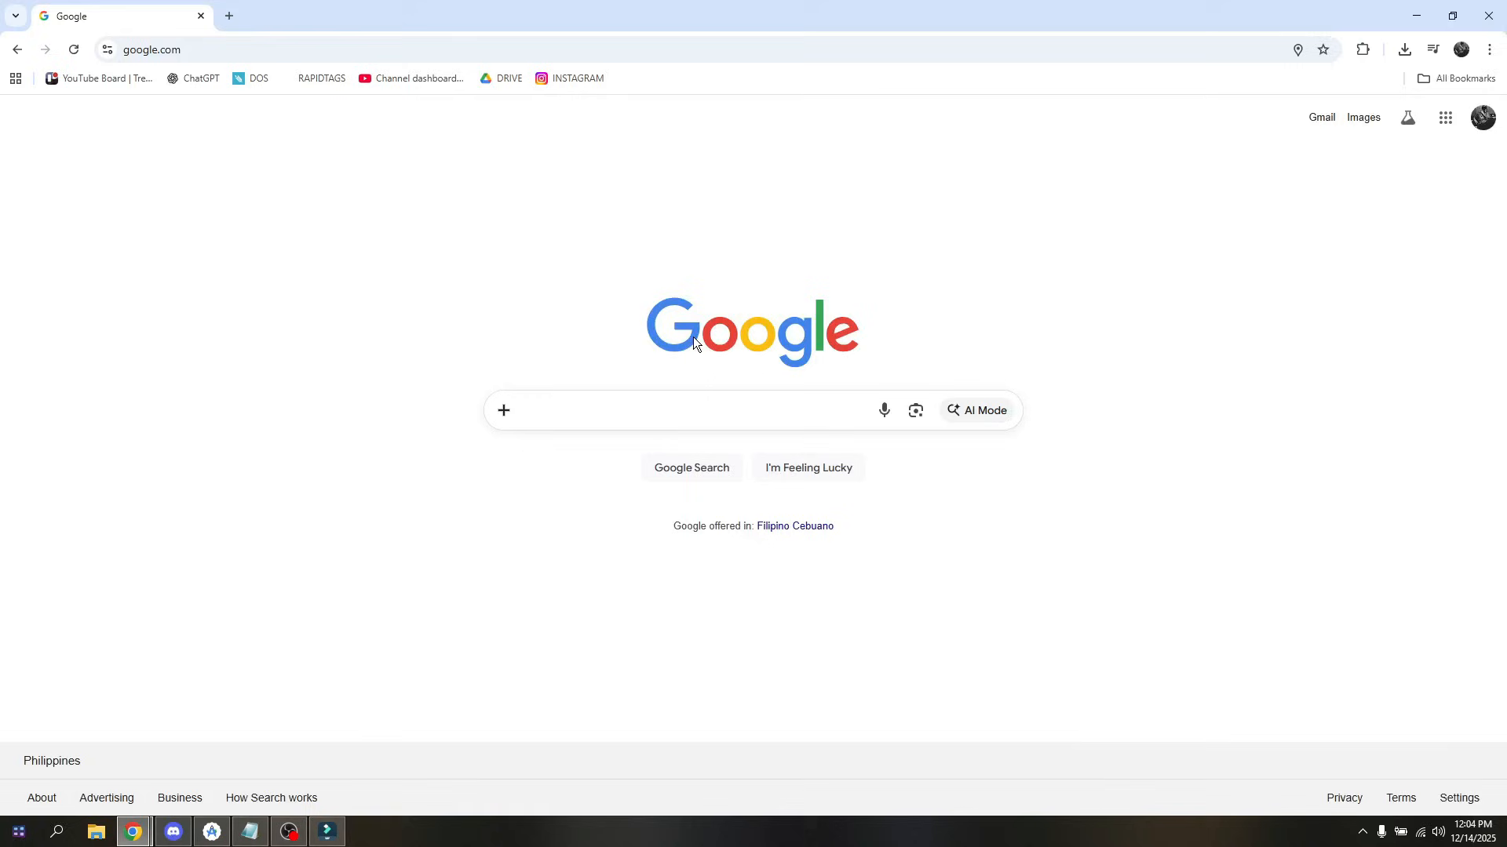
{"action": "mouse_move", "coordinate": [553, 235]}
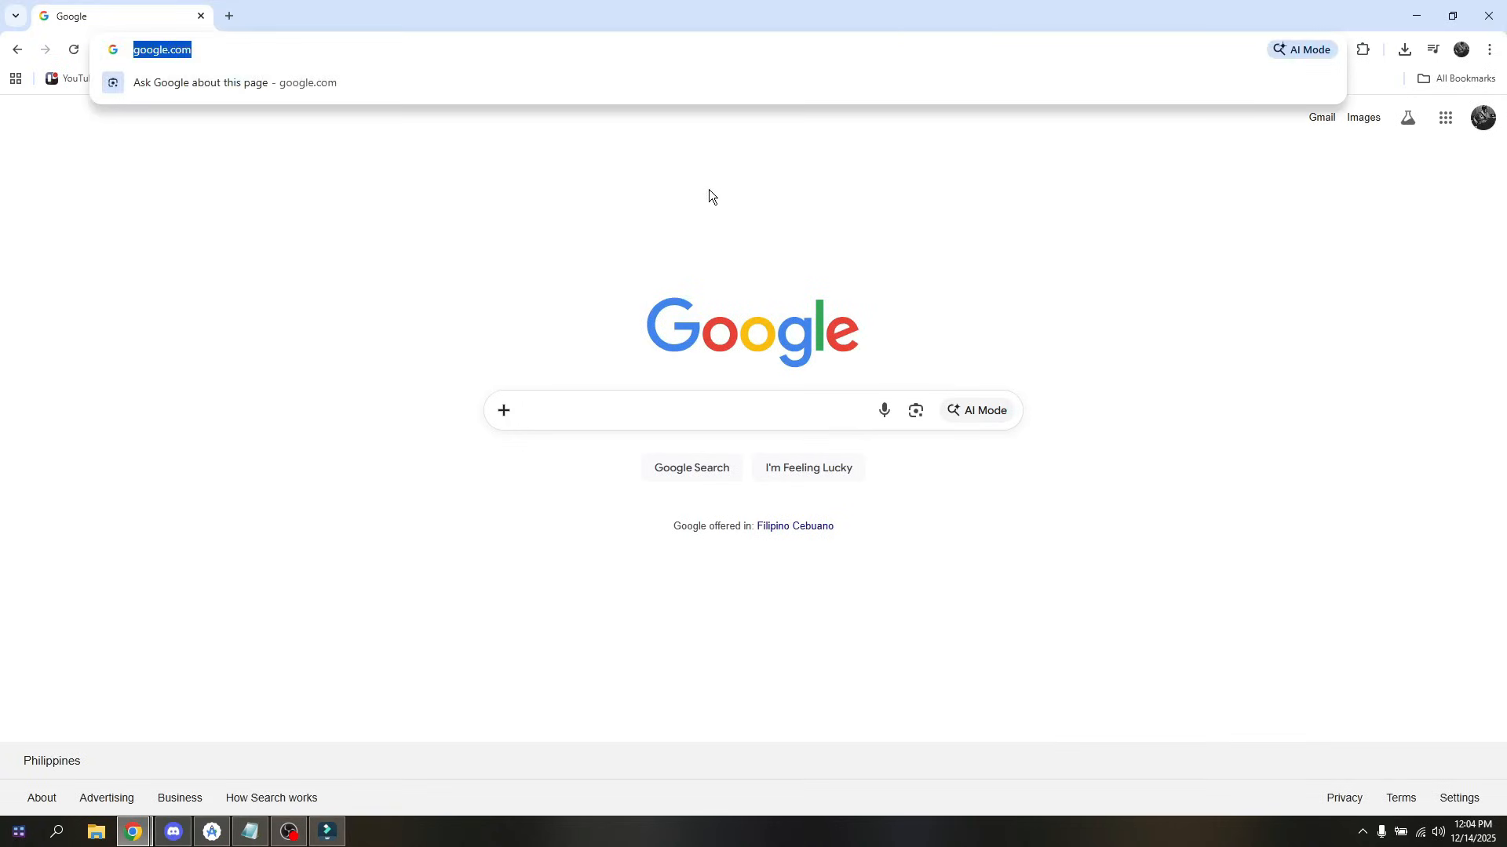
- Search Google for 'aviator predictor v4.0 activation code free'
{"action": "type", "text": "acv"}
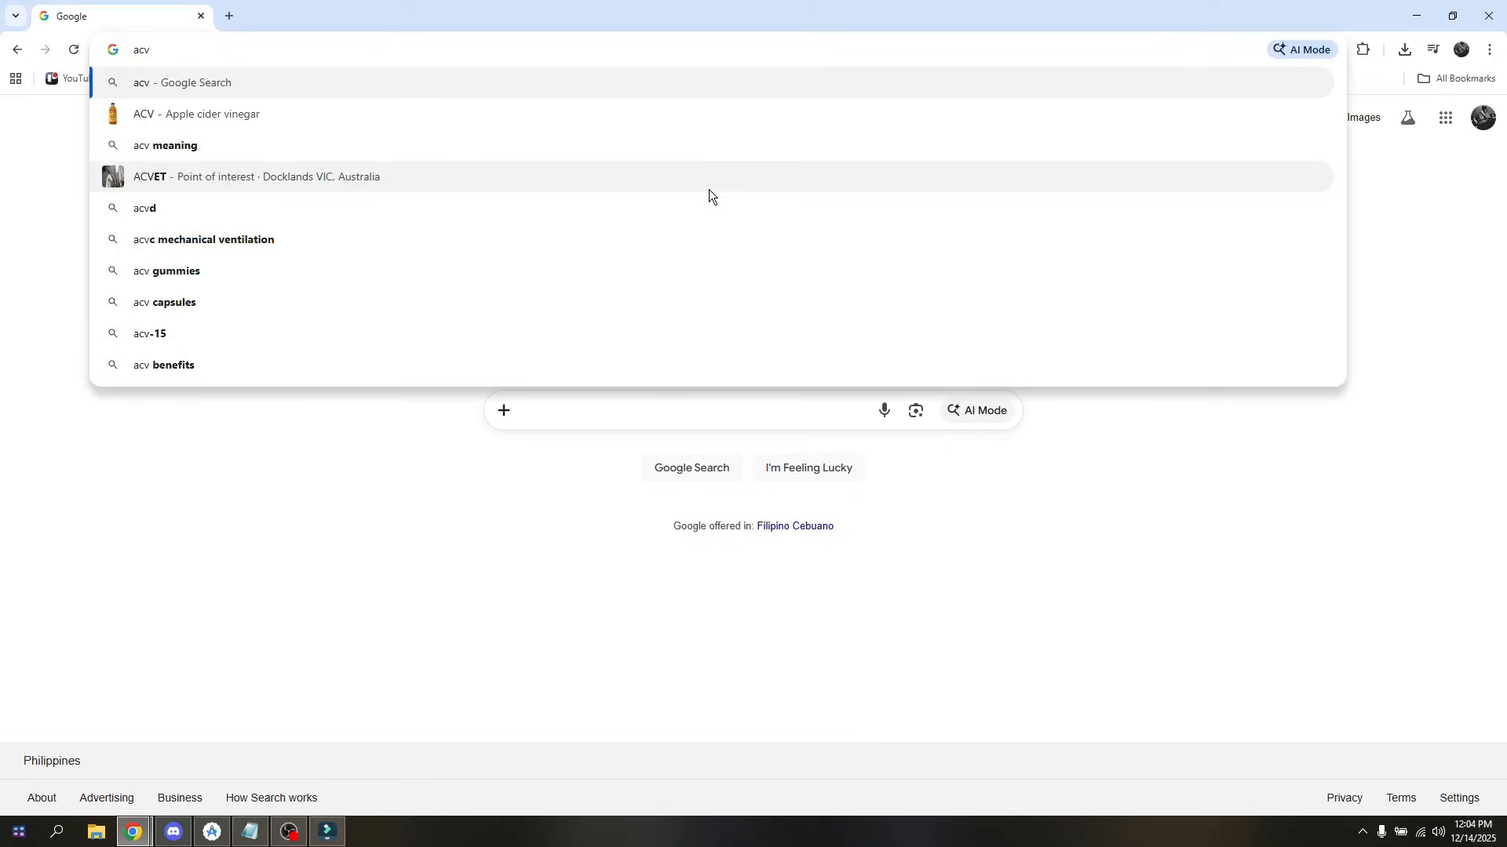
{"action": "type", "text": "aviator predictor v4.0 activation code free"}
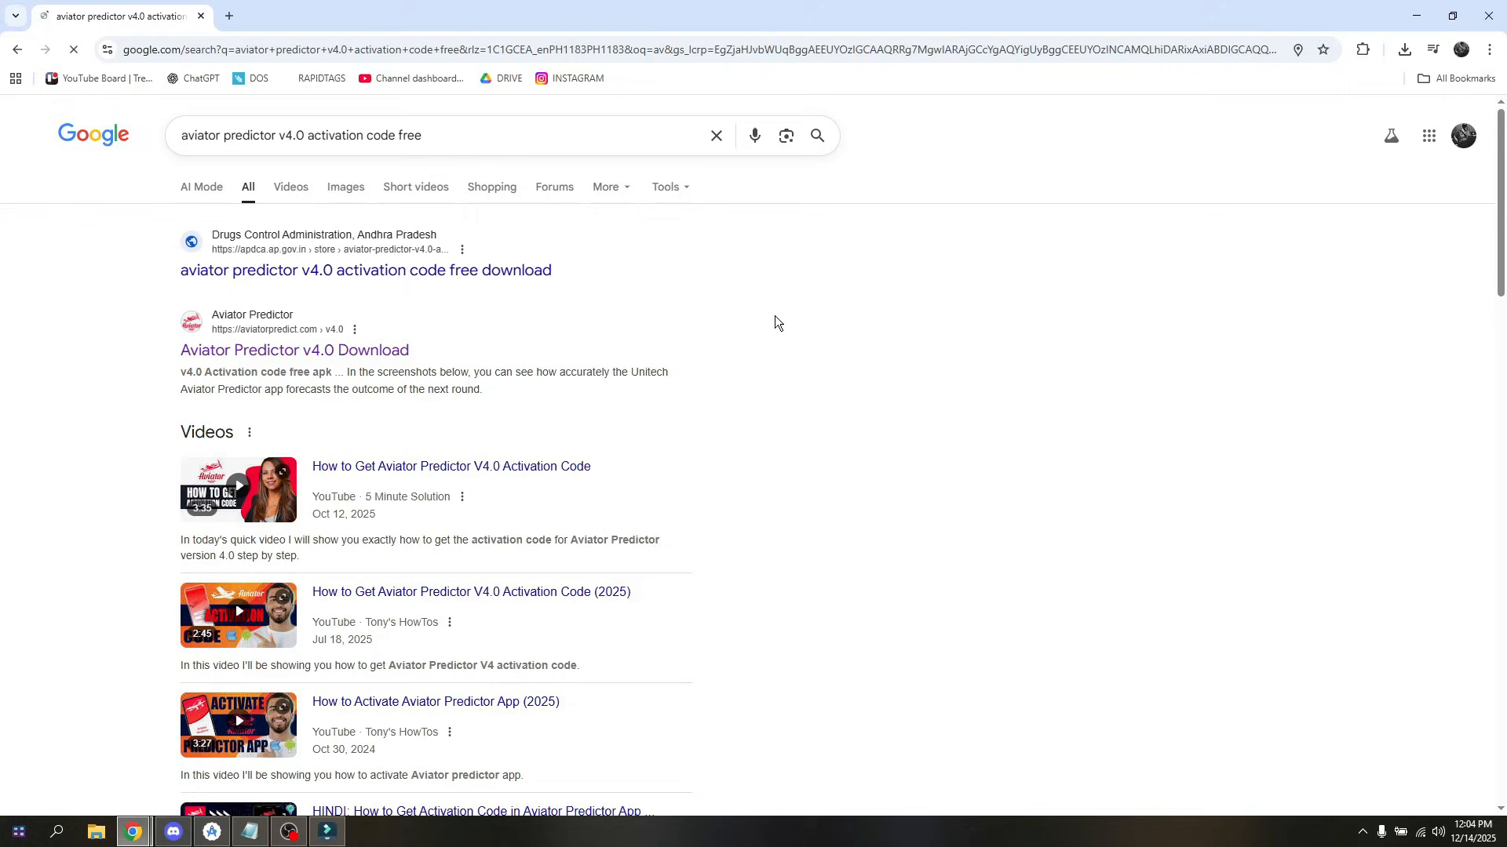
{"action": "mouse_move", "coordinate": [293, 350]}
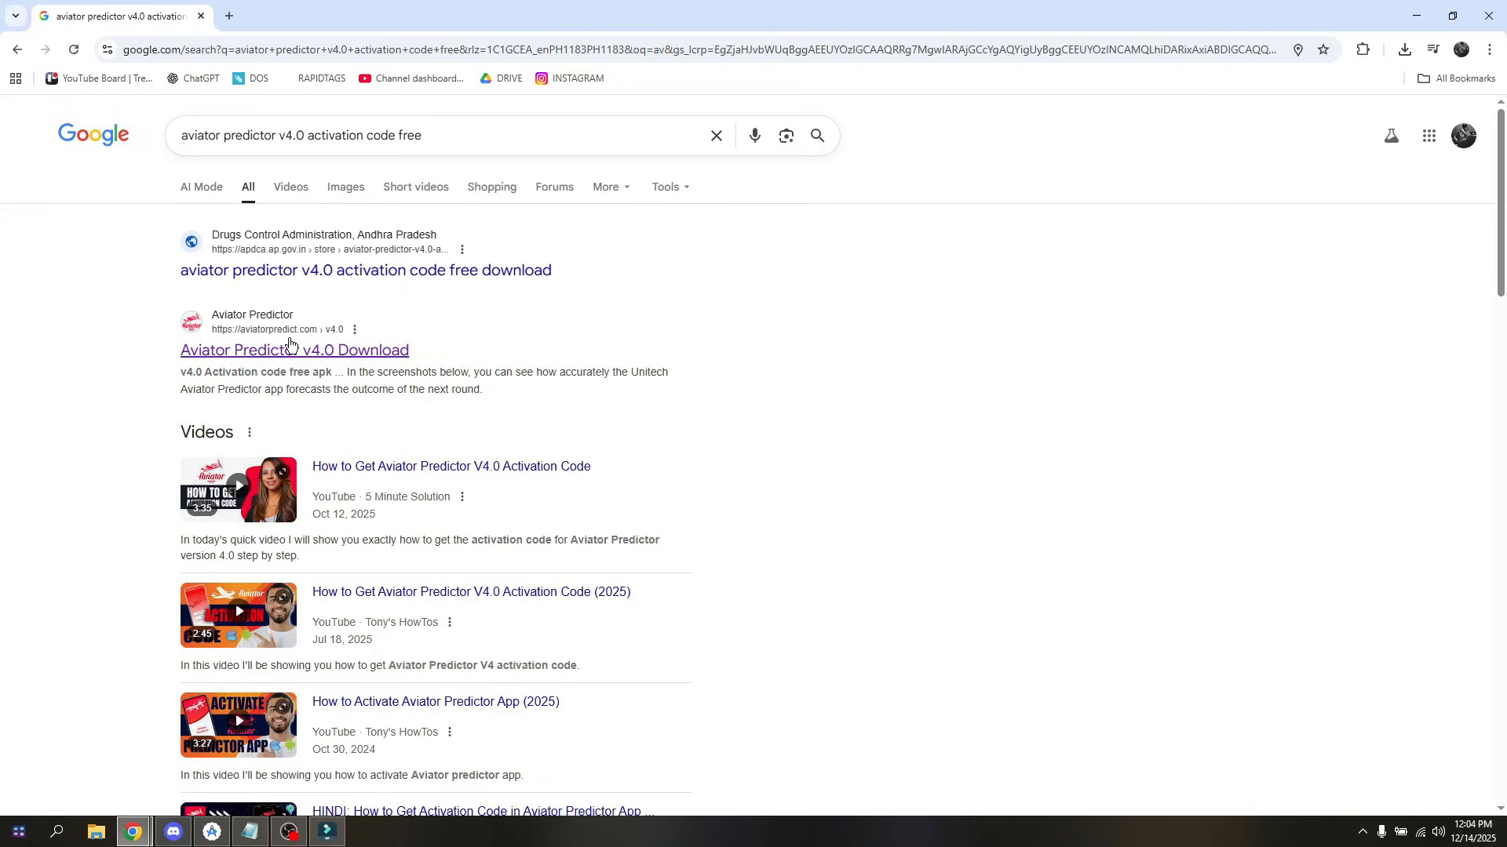
{"action": "mouse_move", "coordinate": [295, 353]}
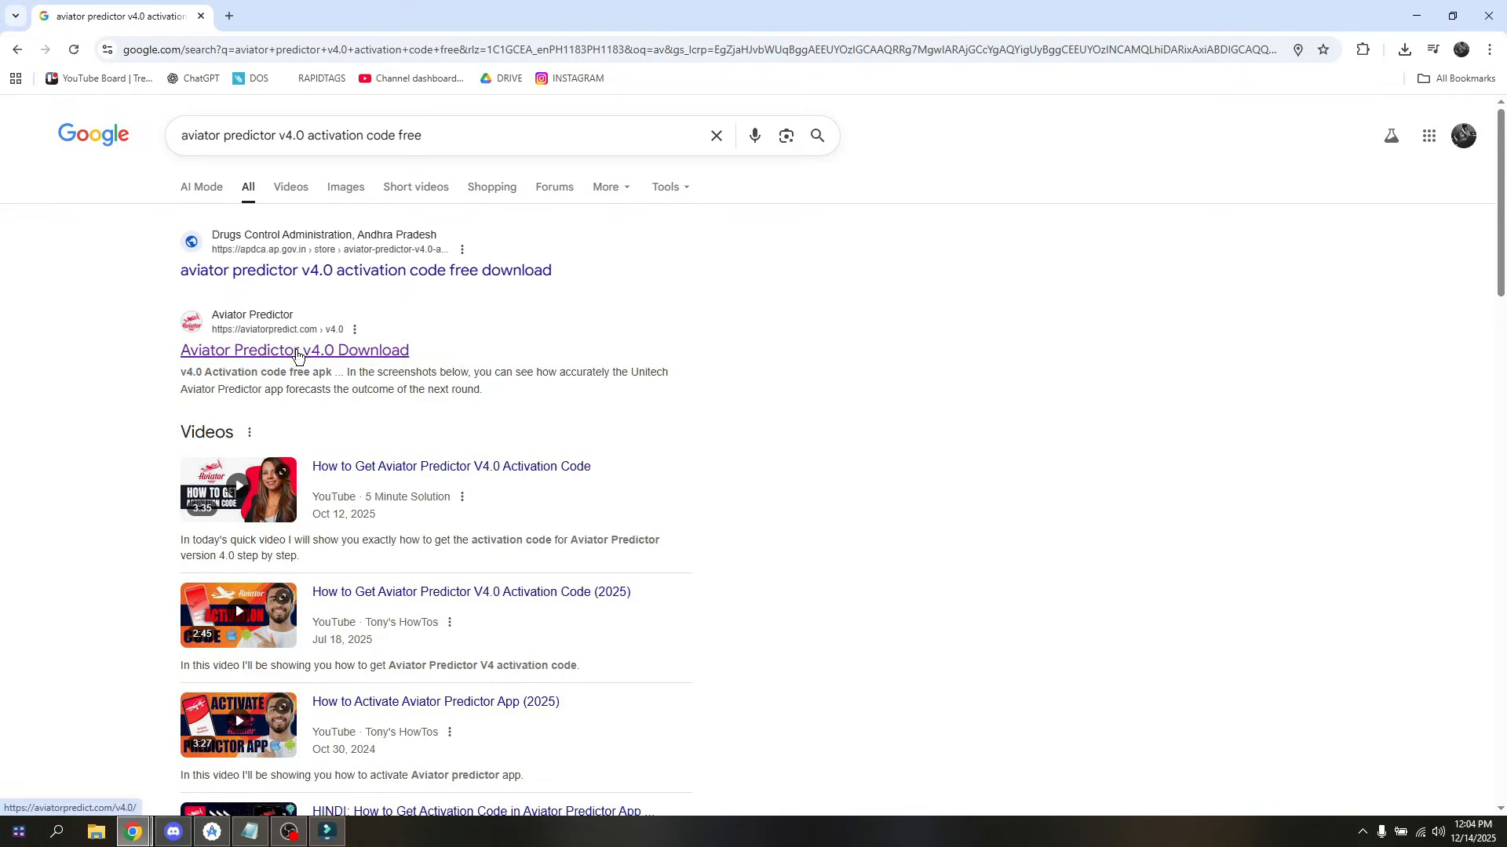
- Open the 'Aviator Predictor v4.0 Download' result and scroll down to its APK download section
{"action": "left_click", "coordinate": [294, 350]}
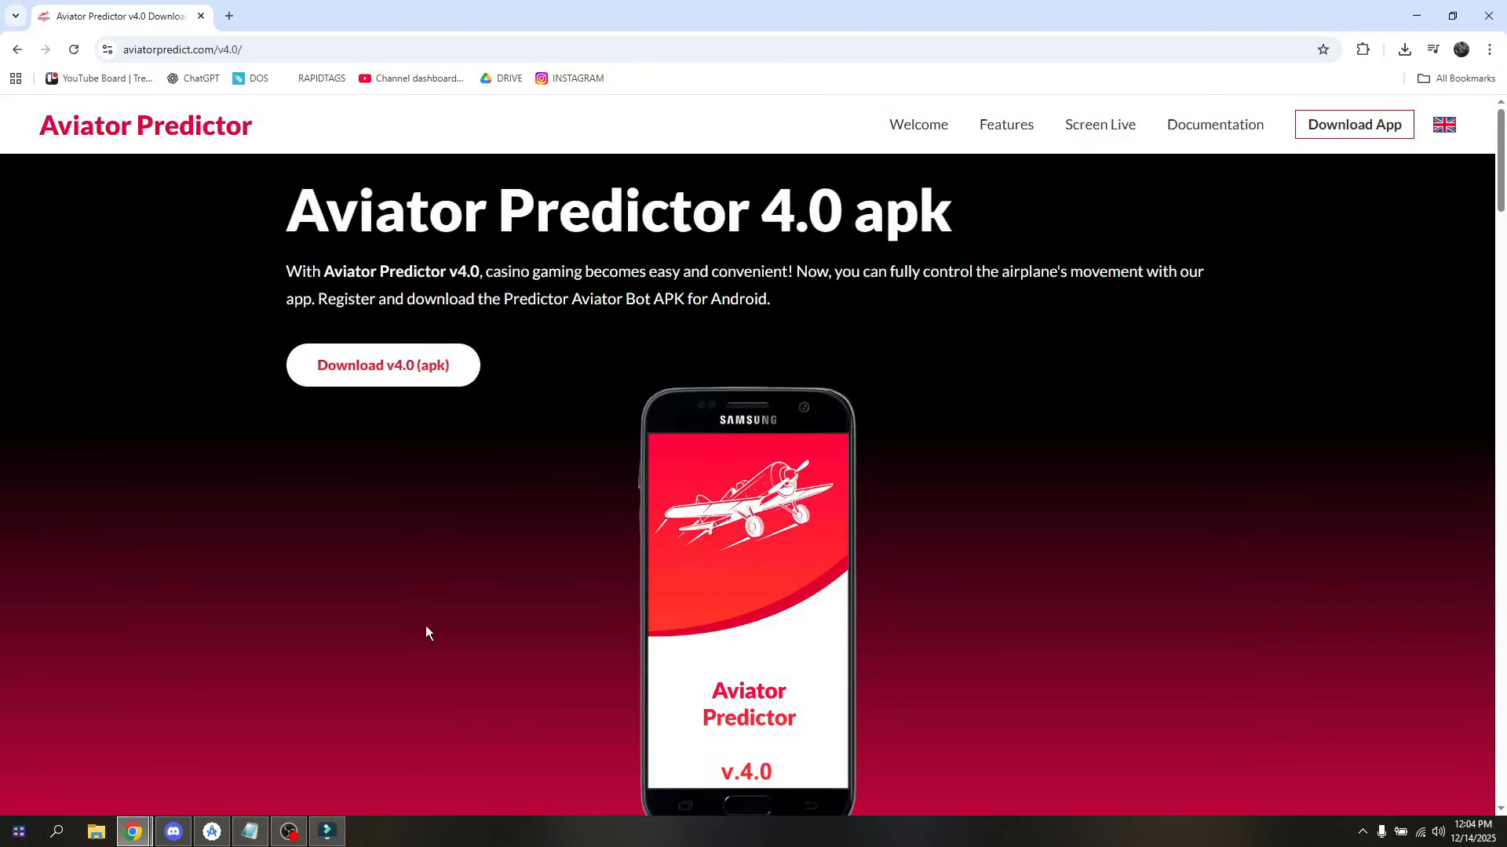
{"action": "scroll", "scroll_direction": "down", "scroll_amount": 3}
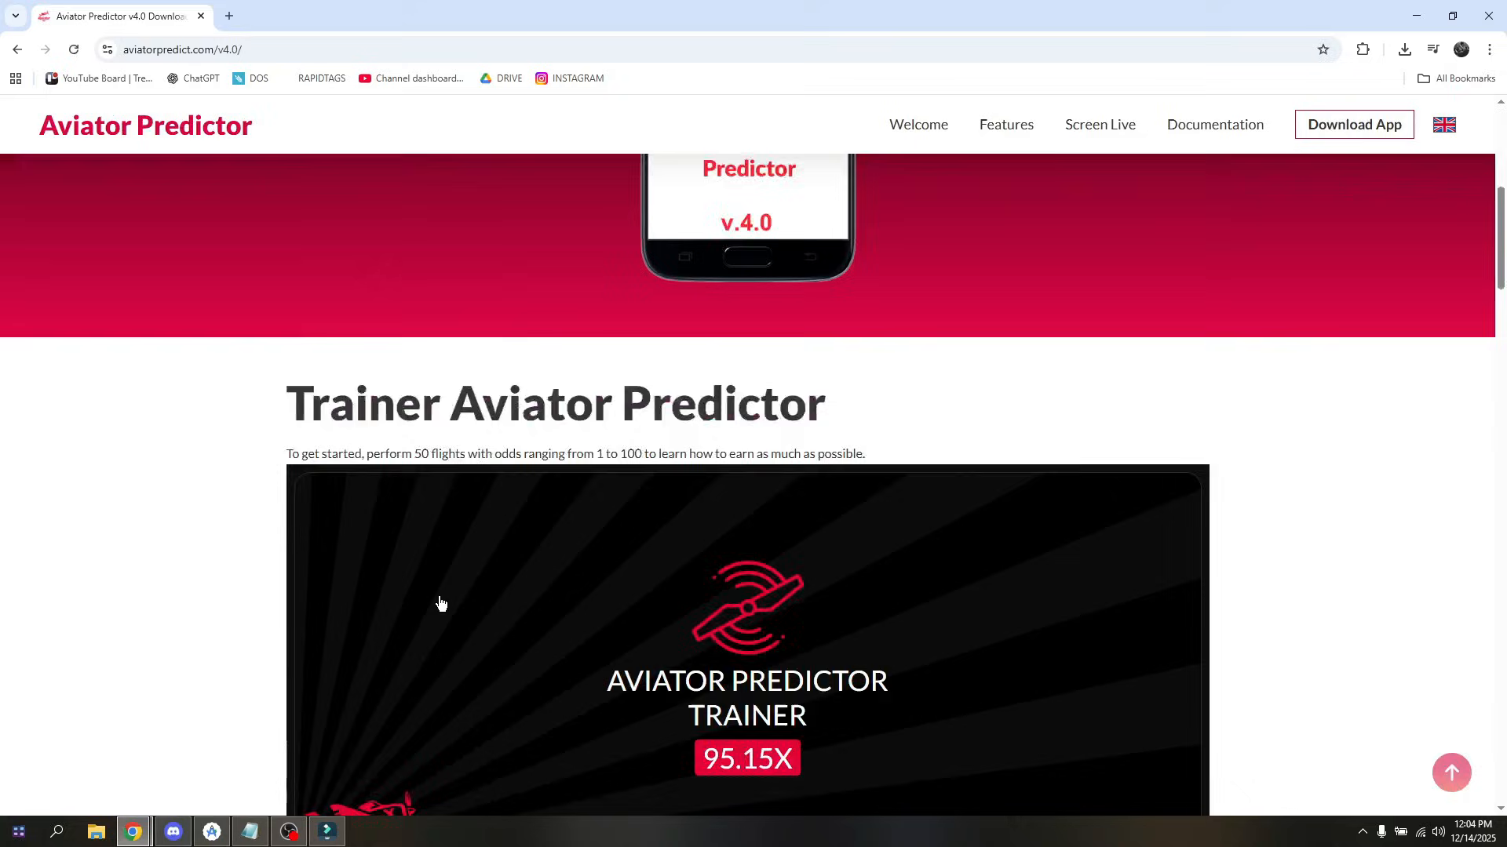
{"action": "scroll", "scroll_direction": "down", "scroll_amount": 3}
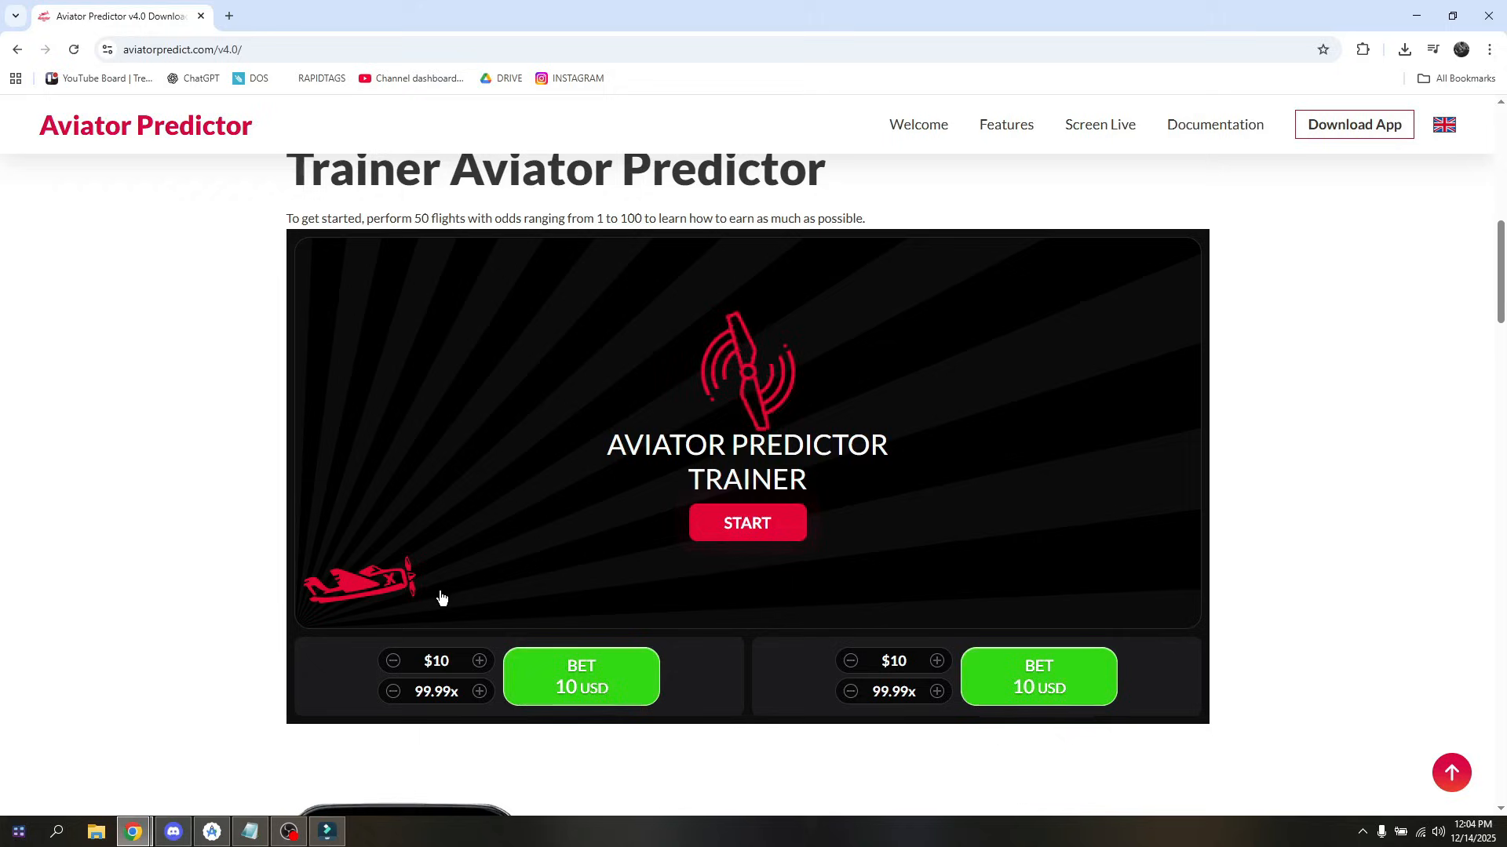
{"action": "mouse_move", "coordinate": [579, 567]}
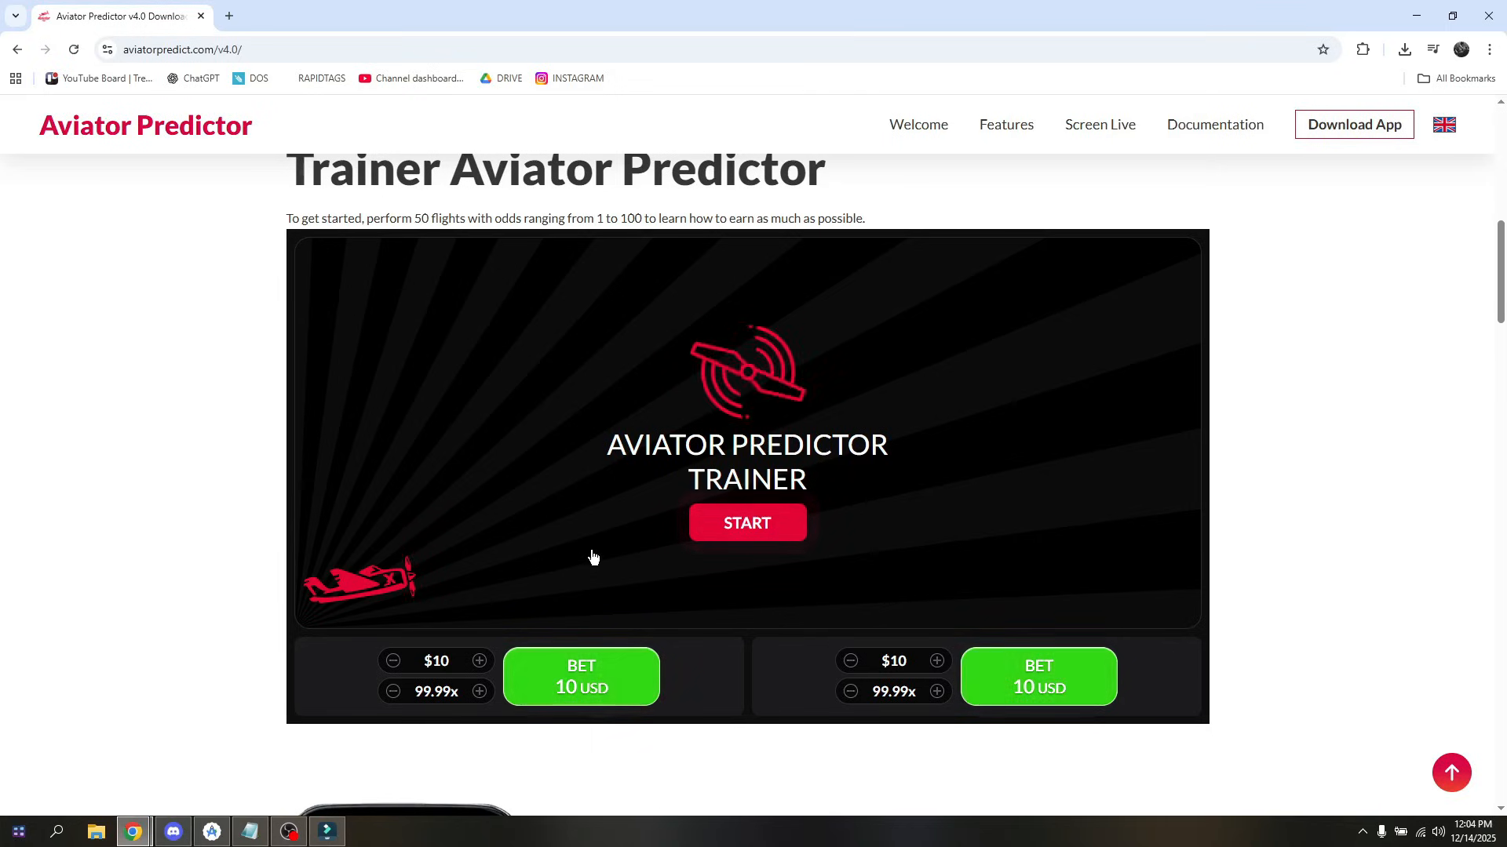
{"action": "scroll", "scroll_direction": "down", "scroll_amount": 3}
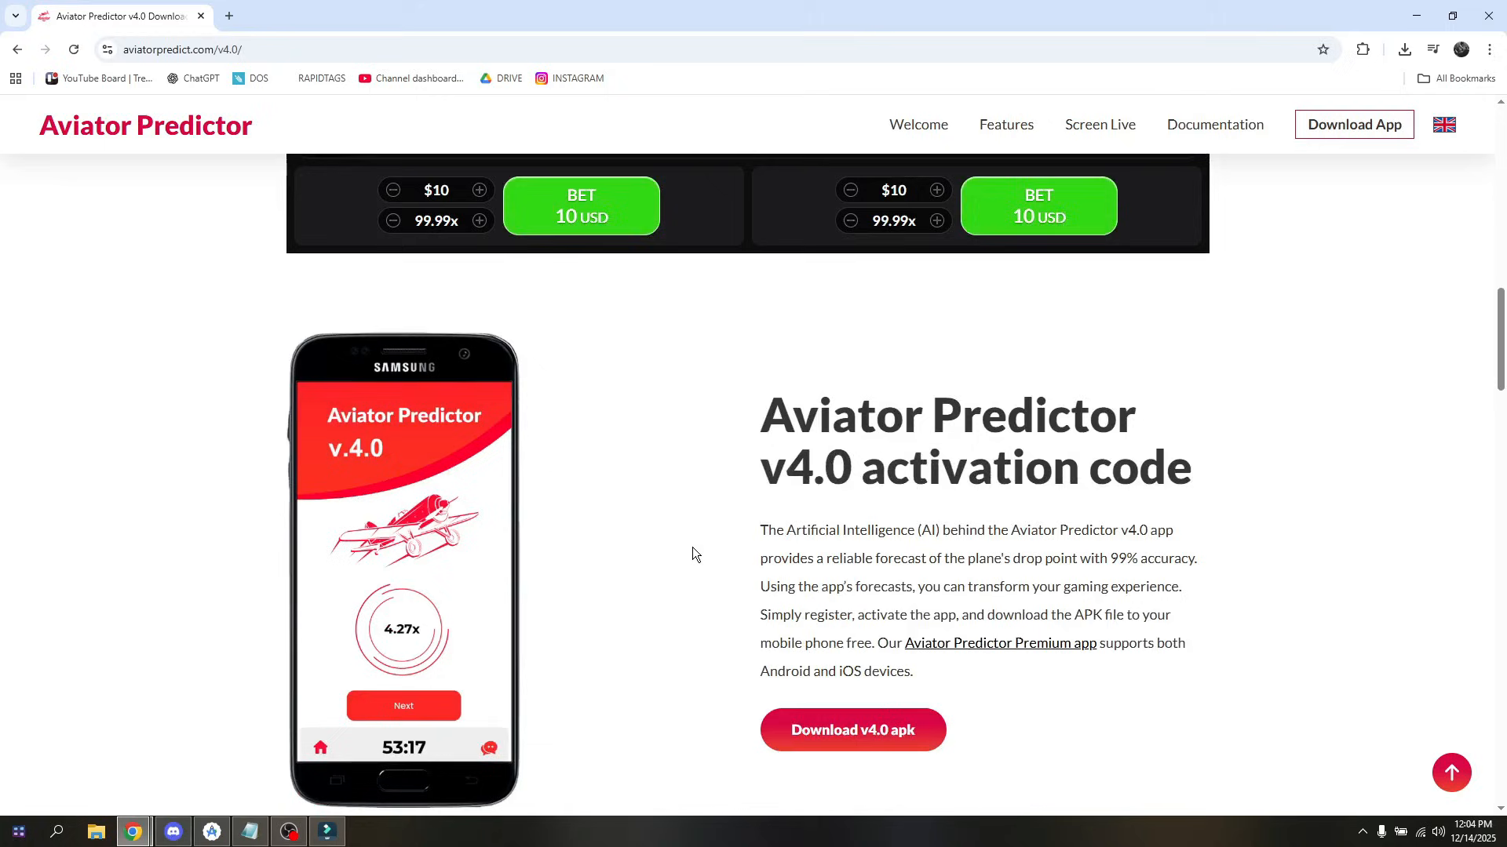
{"action": "scroll", "scroll_direction": "down", "scroll_amount": 3}
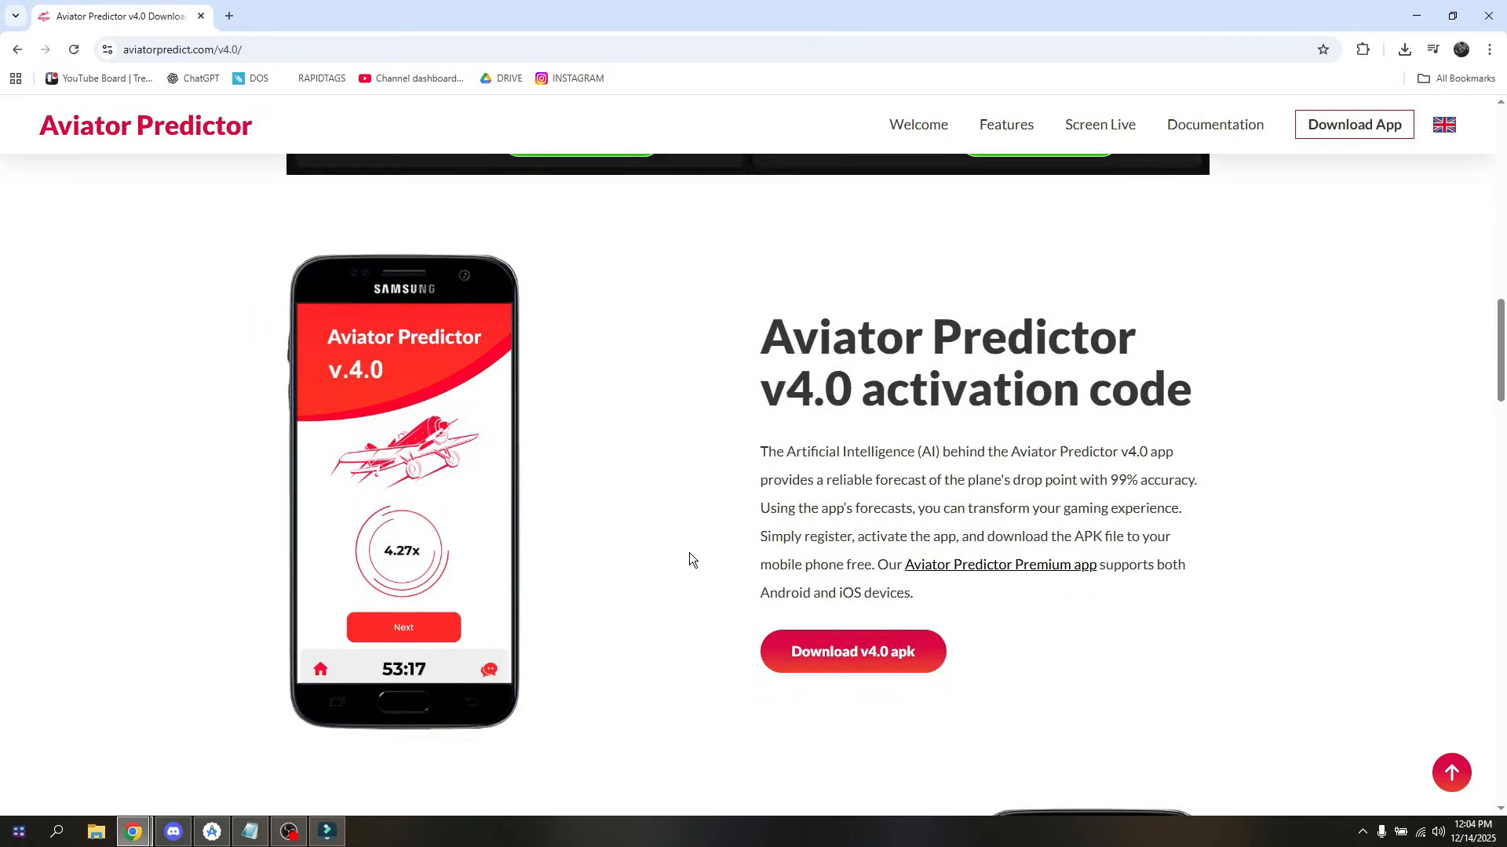
{"action": "scroll", "scroll_direction": "down", "scroll_amount": 3}
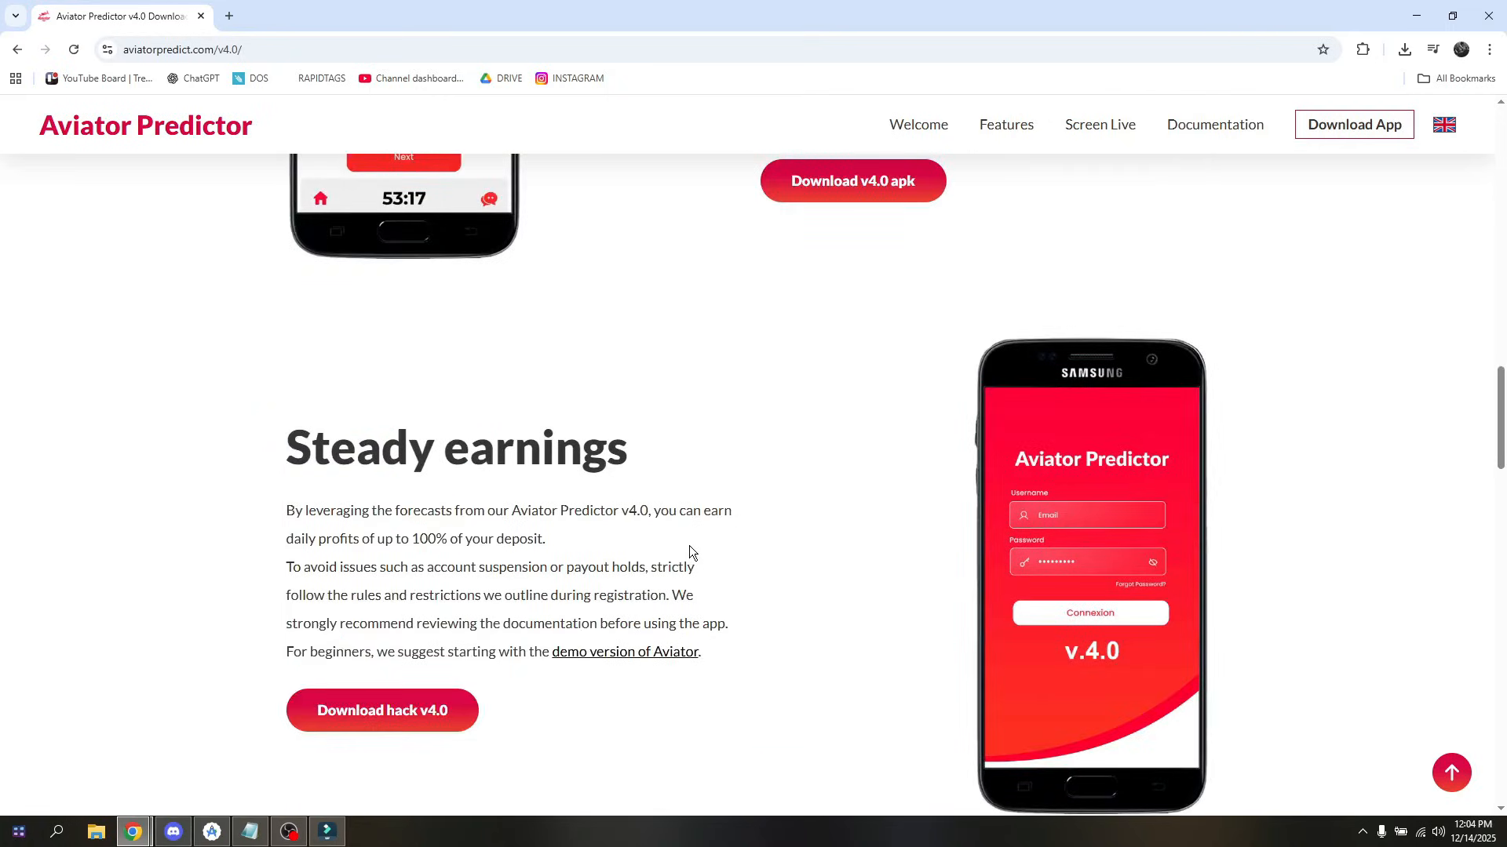
{"action": "scroll", "scroll_direction": "down", "scroll_amount": 3}
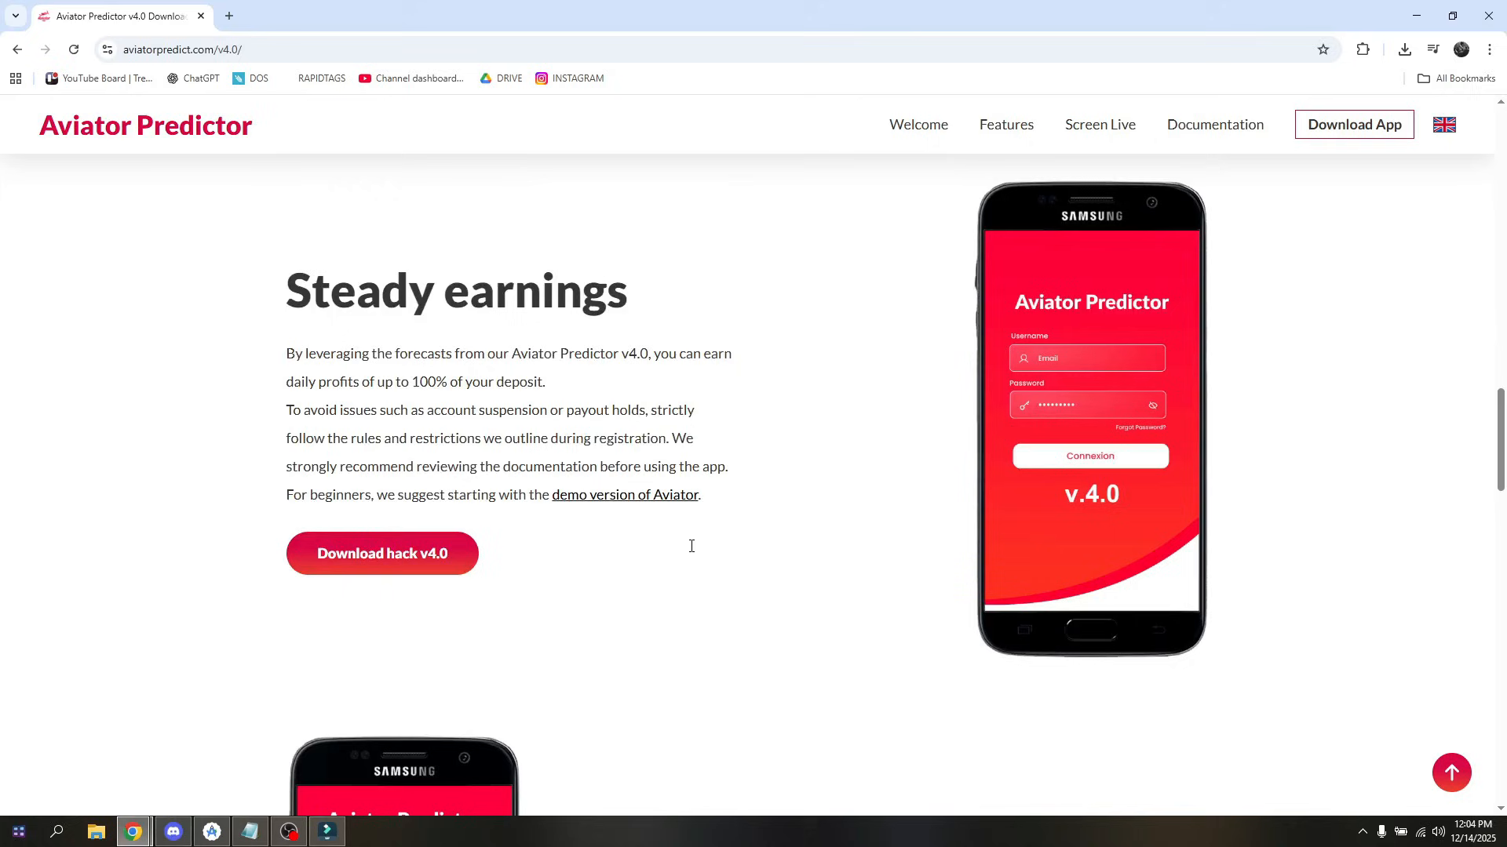
{"action": "mouse_move", "coordinate": [694, 552]}
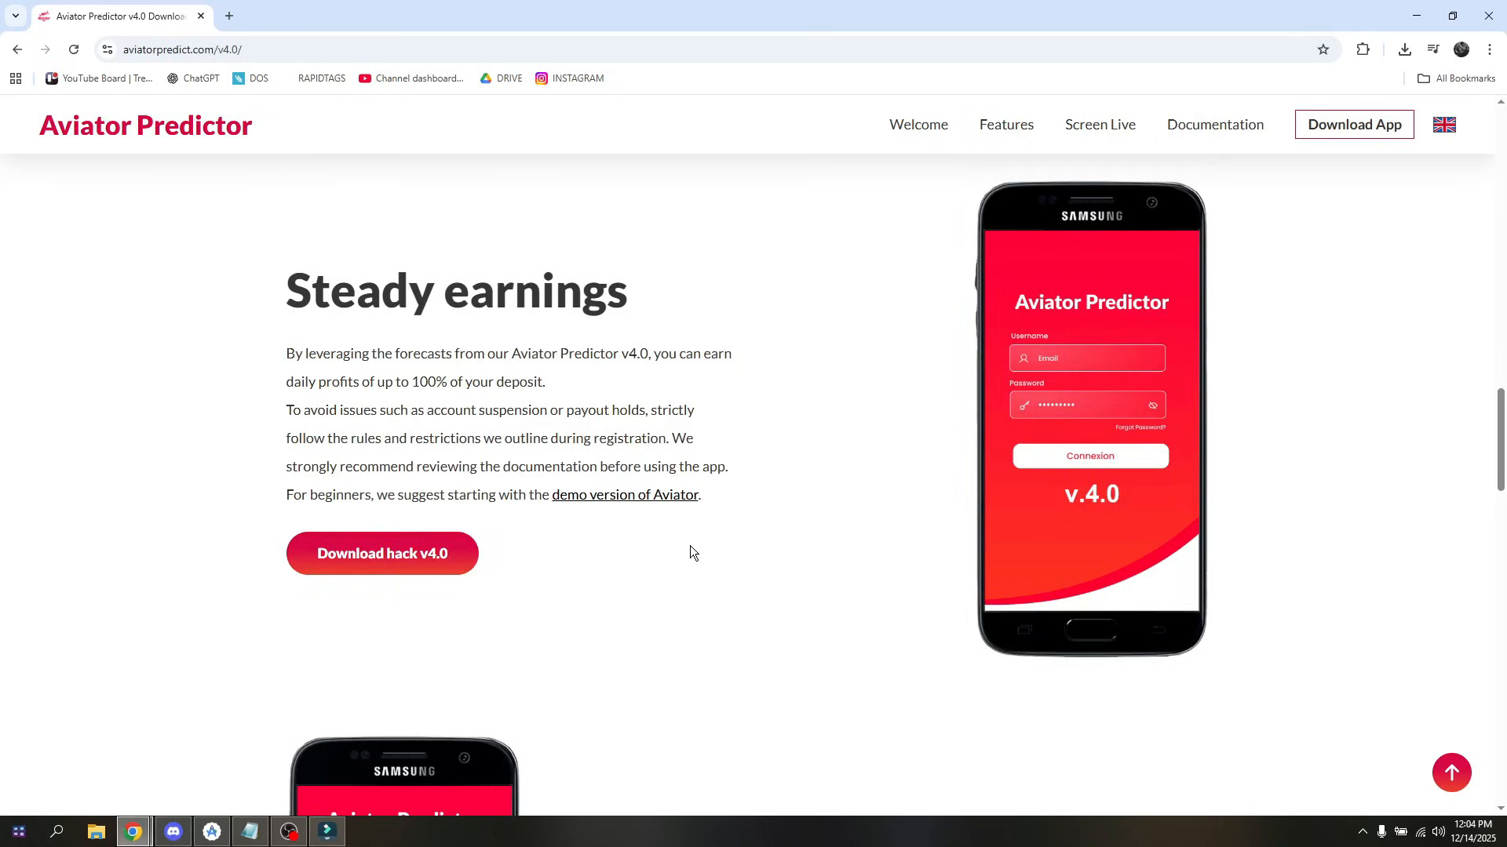
{"action": "scroll", "scroll_direction": "down", "scroll_amount": 3}
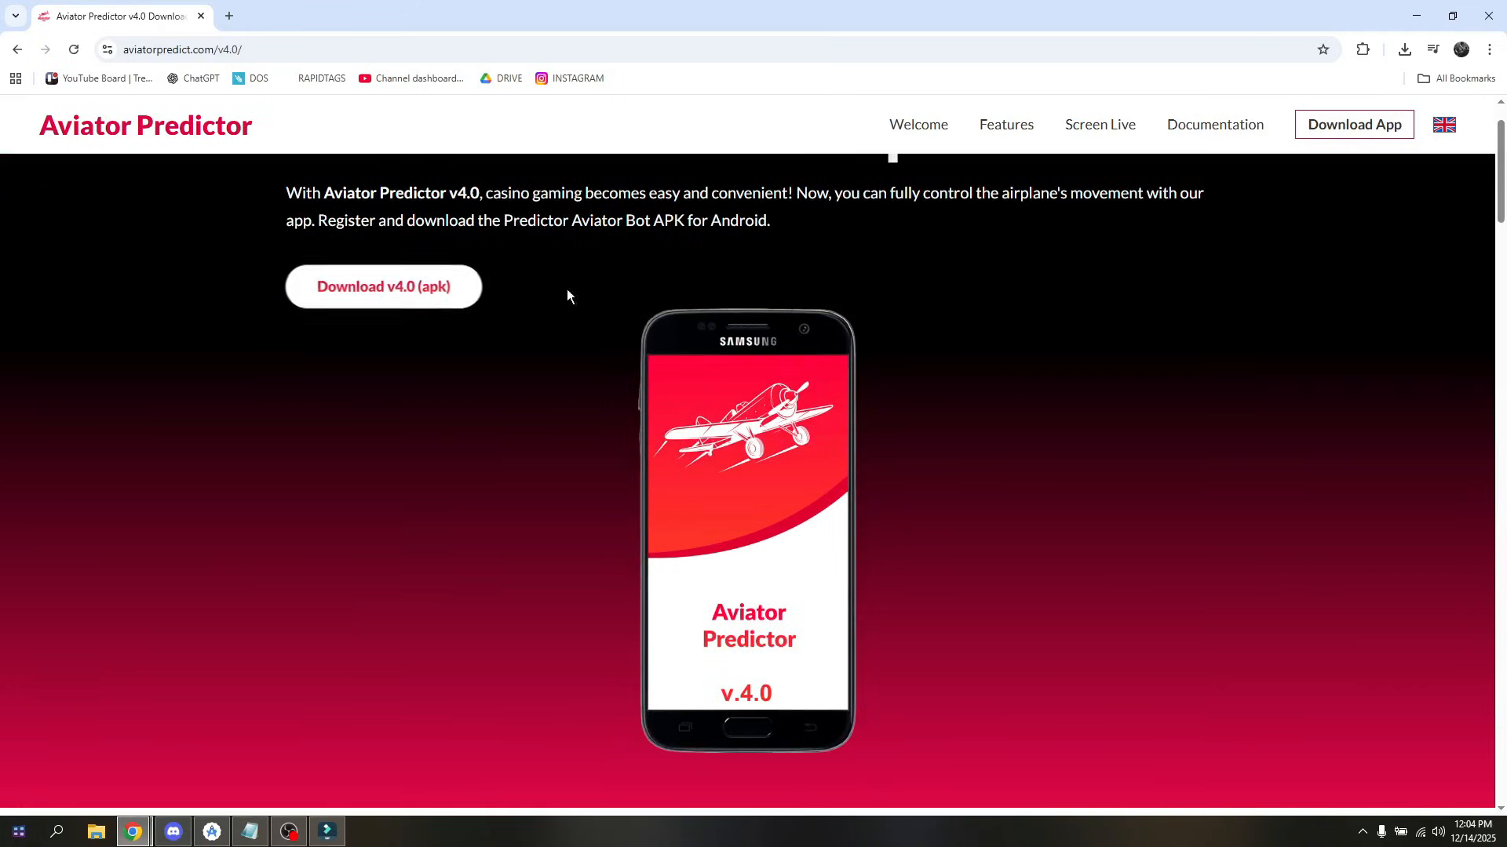
{"action": "mouse_move", "coordinate": [538, 575]}
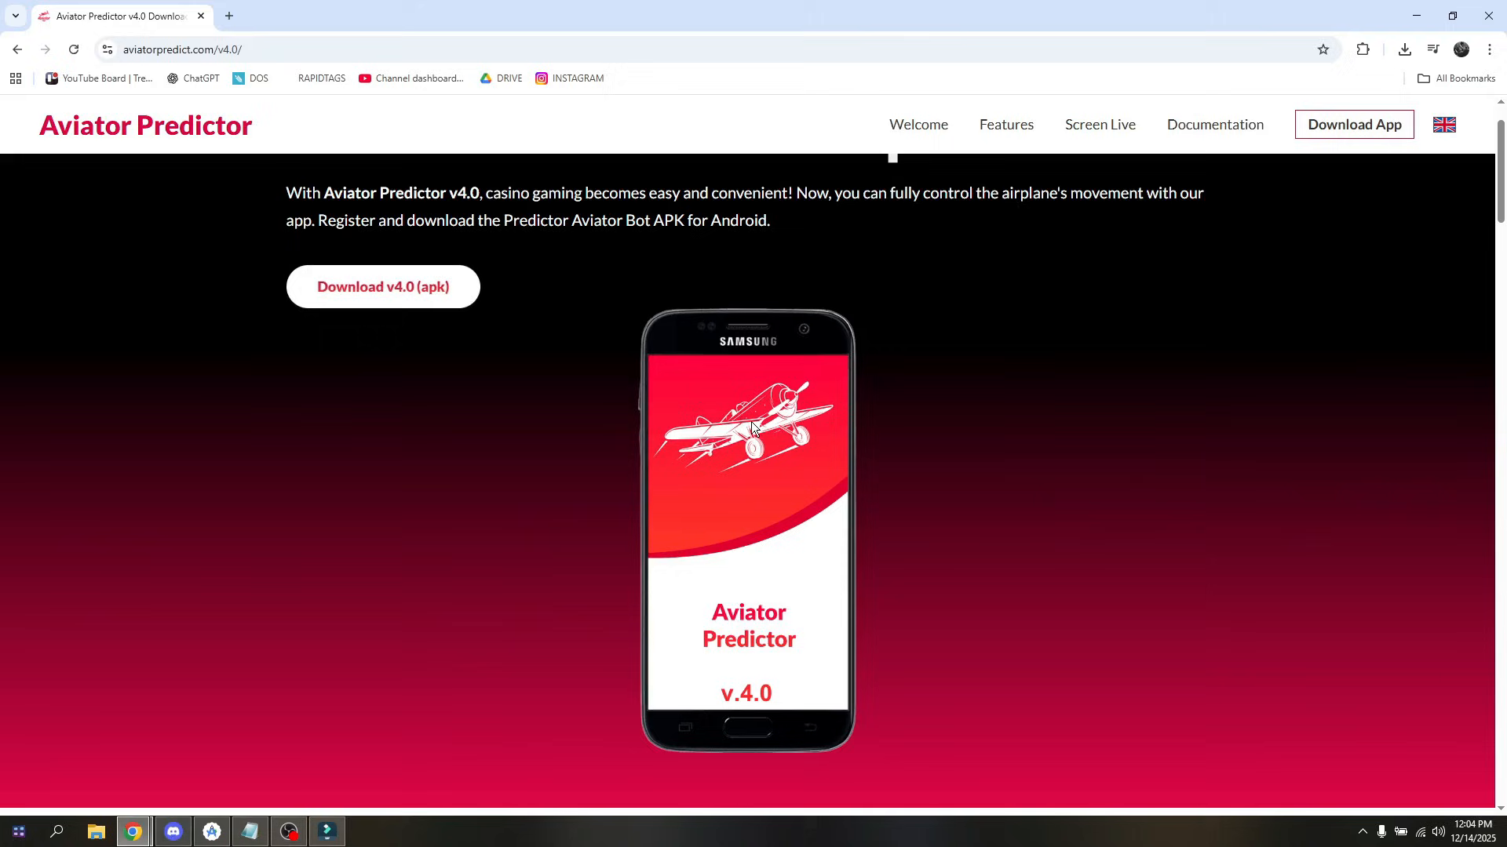
- Scroll the page to the 'v4.0 Activation code free apk' heading with its screenshot examples
{"action": "scroll", "scroll_direction": "up", "scroll_amount": 3}
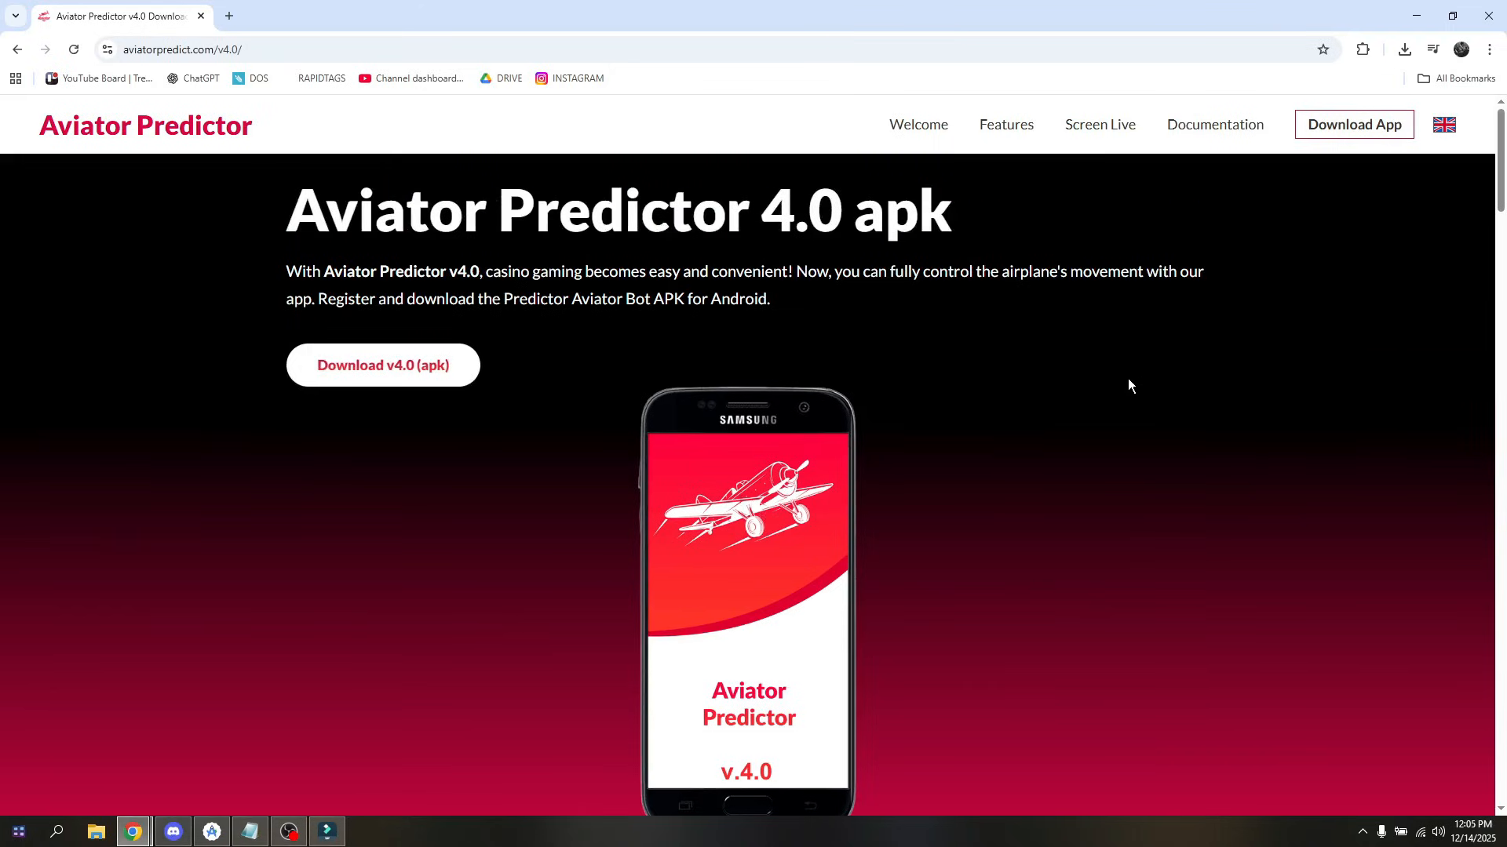
{"action": "mouse_move", "coordinate": [1359, 264]}
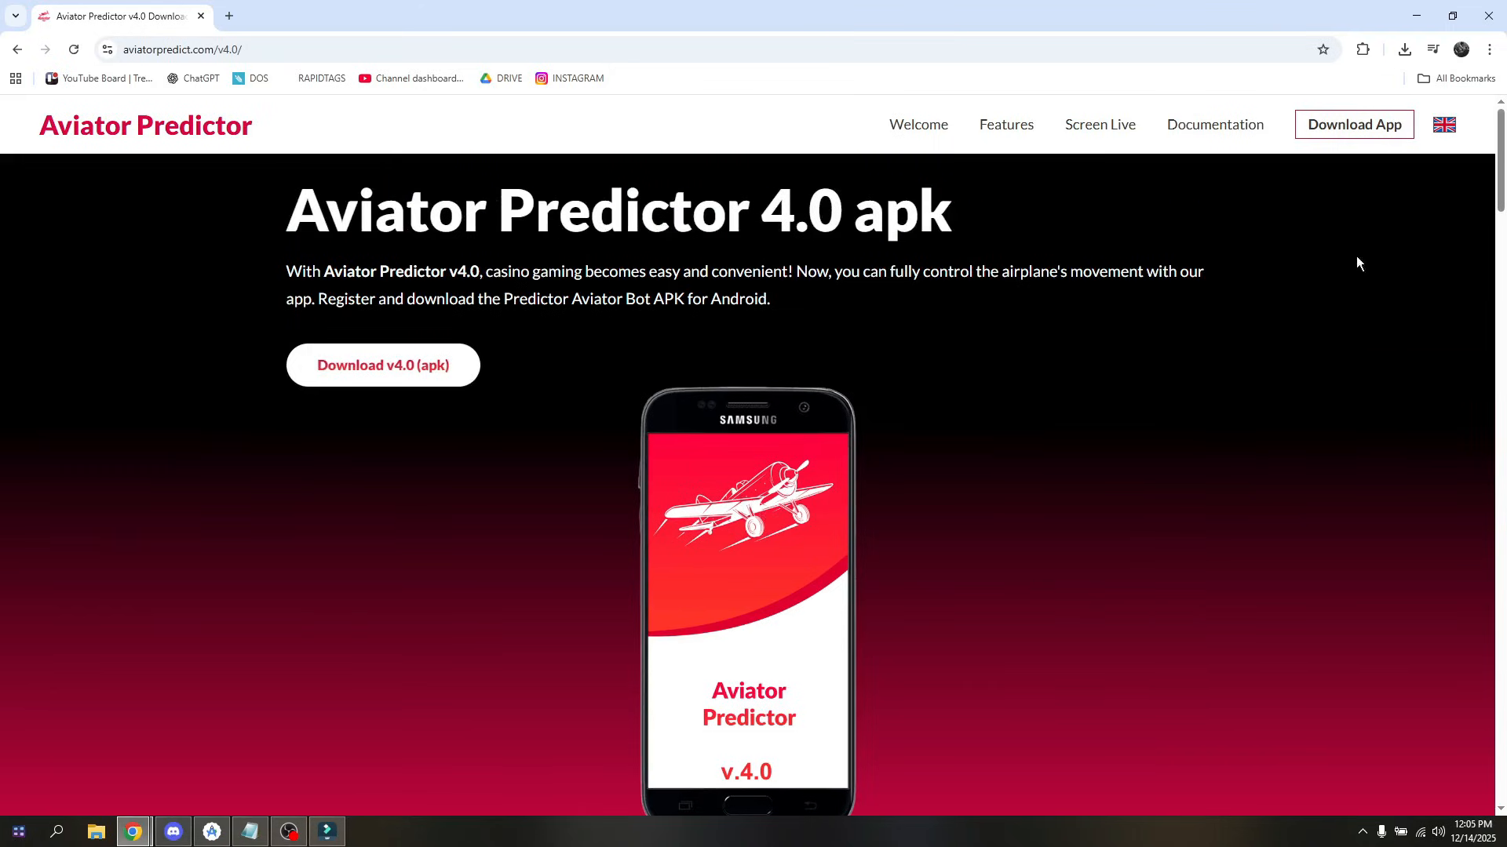
{"action": "scroll", "scroll_direction": "down", "scroll_amount": 3}
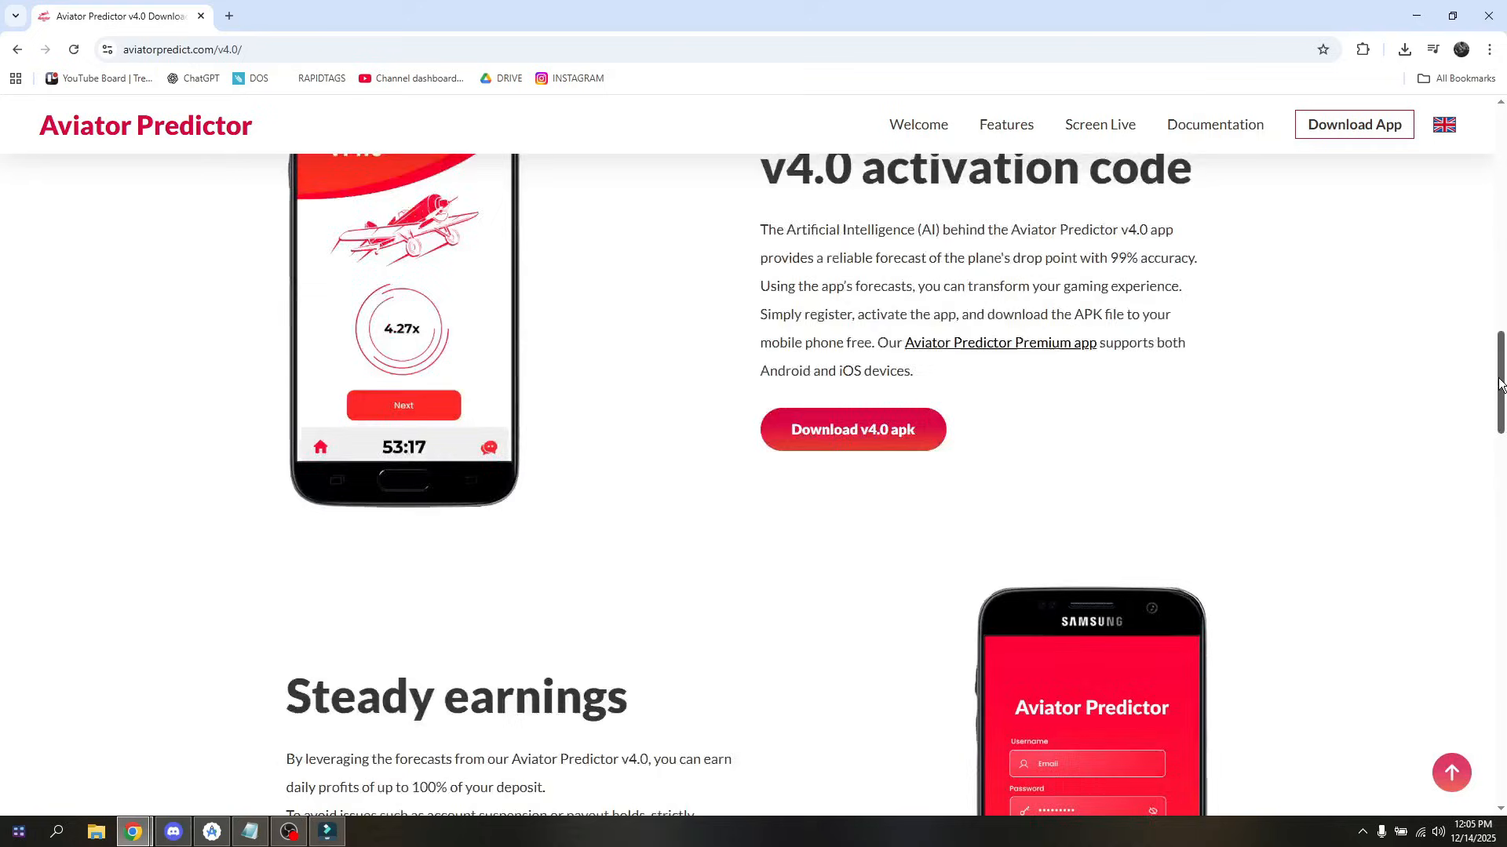
{"action": "scroll", "scroll_direction": "down", "scroll_amount": 3}
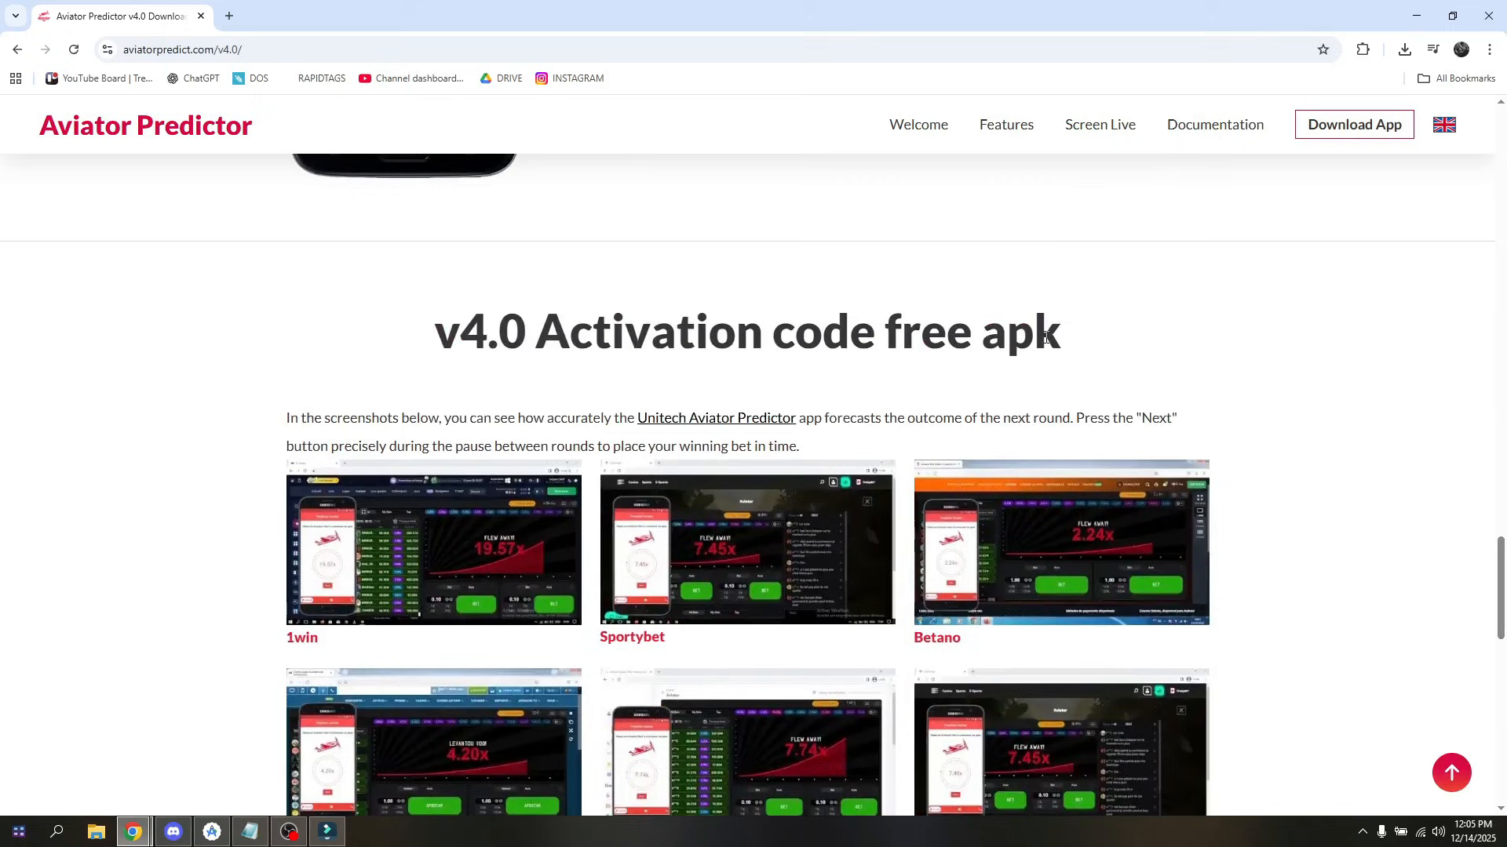
{"action": "mouse_move", "coordinate": [1449, 486]}
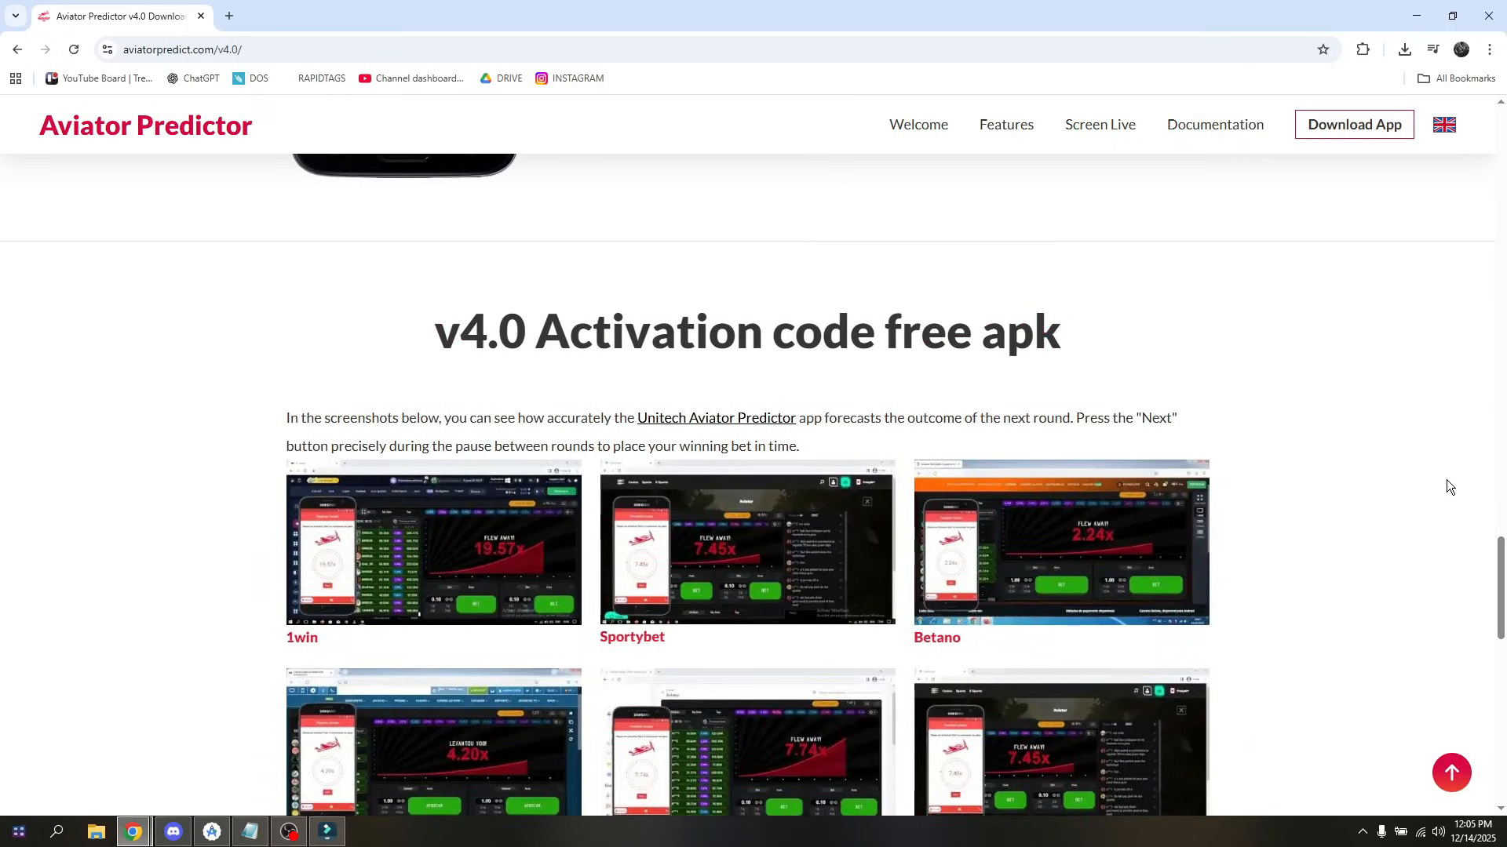